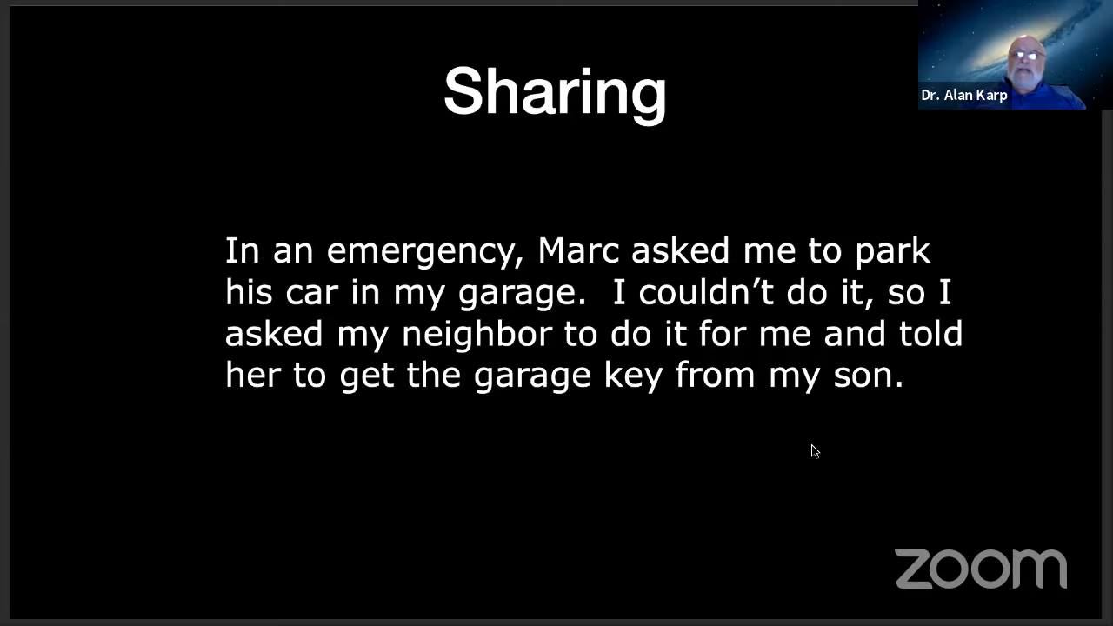
key("Right")
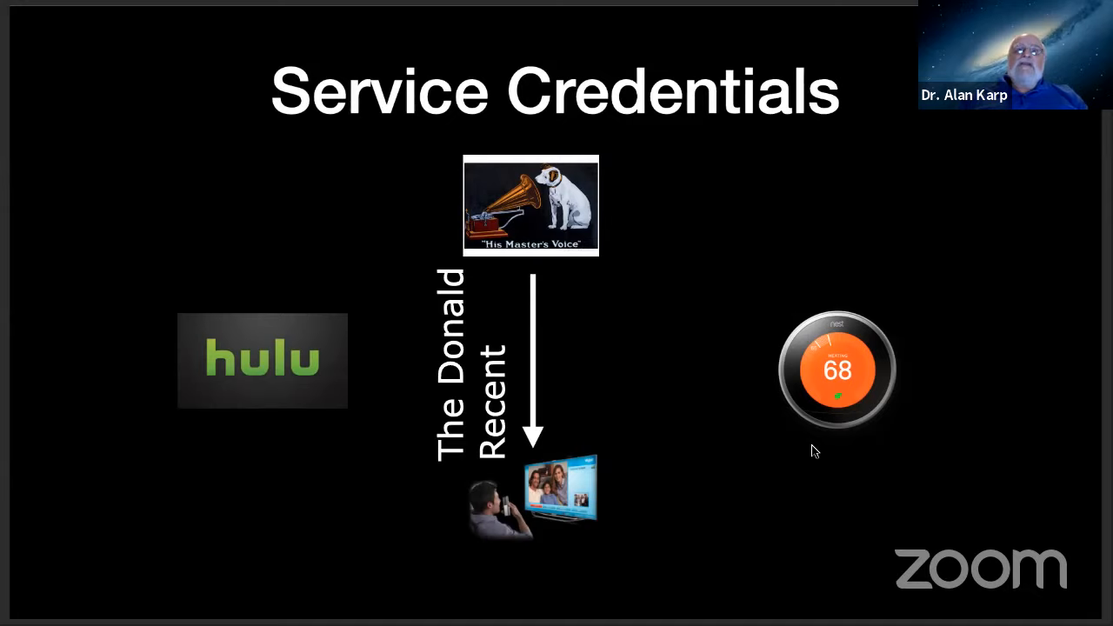
key("Right")
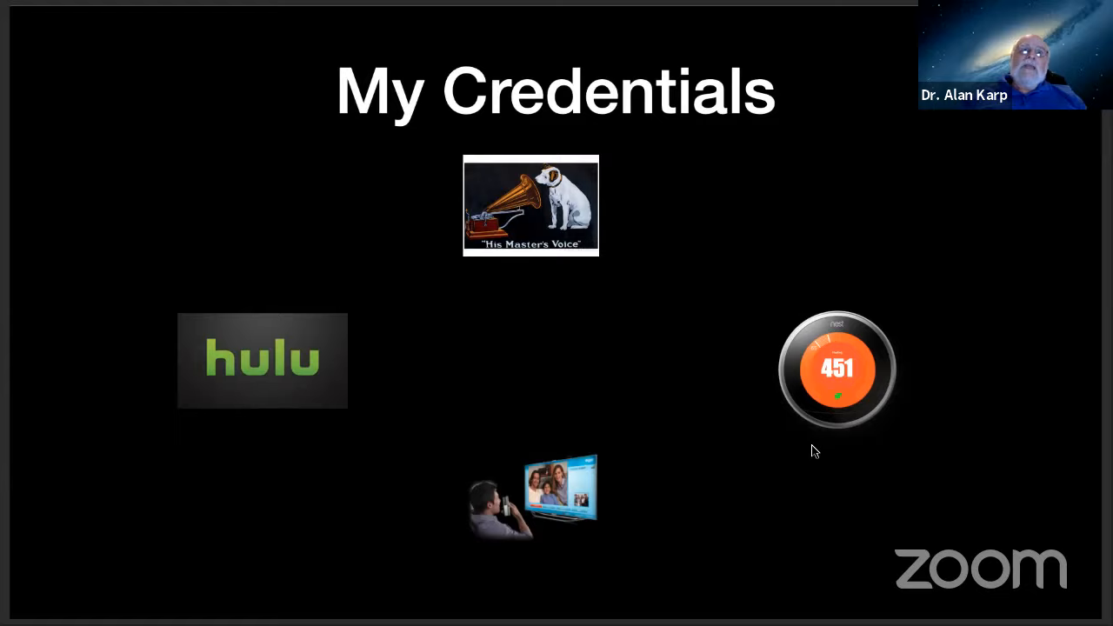
key("right")
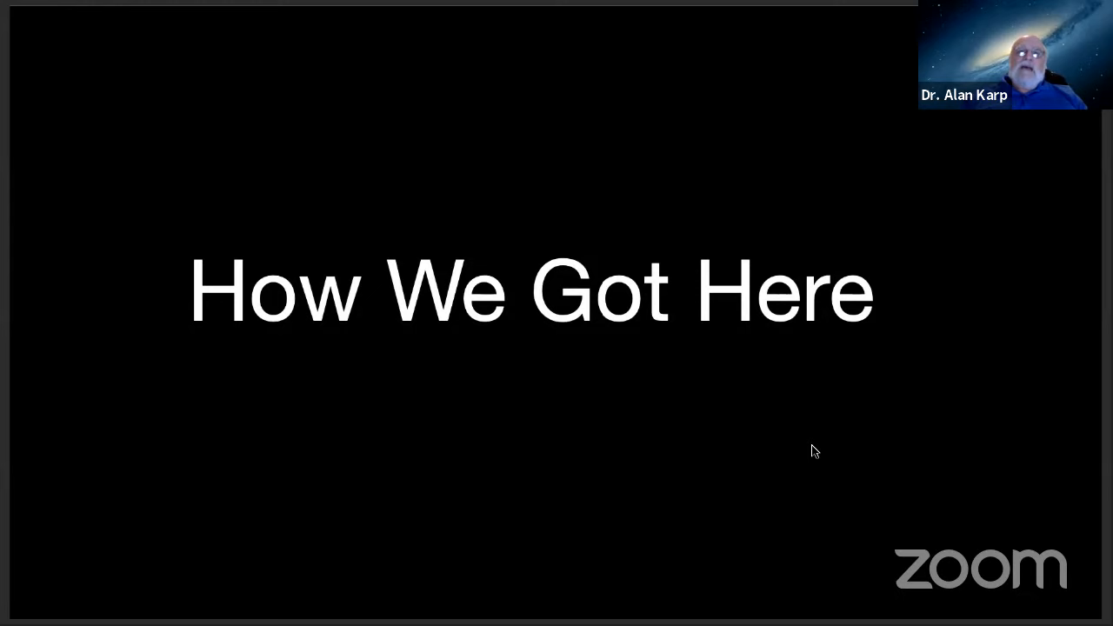
key("Right")
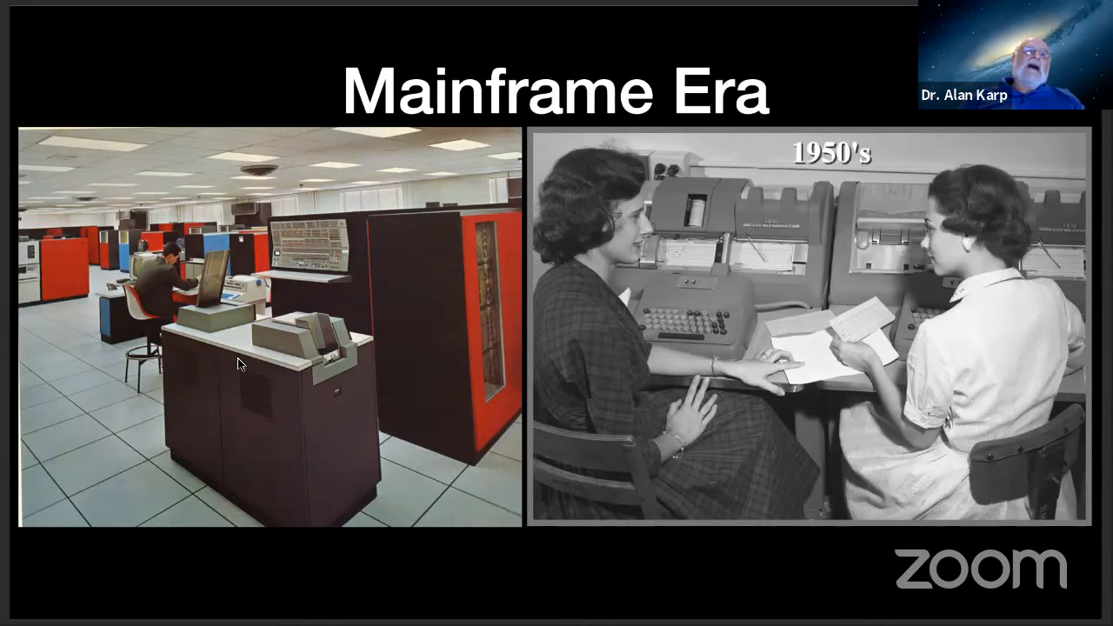
mouse_move(492, 563)
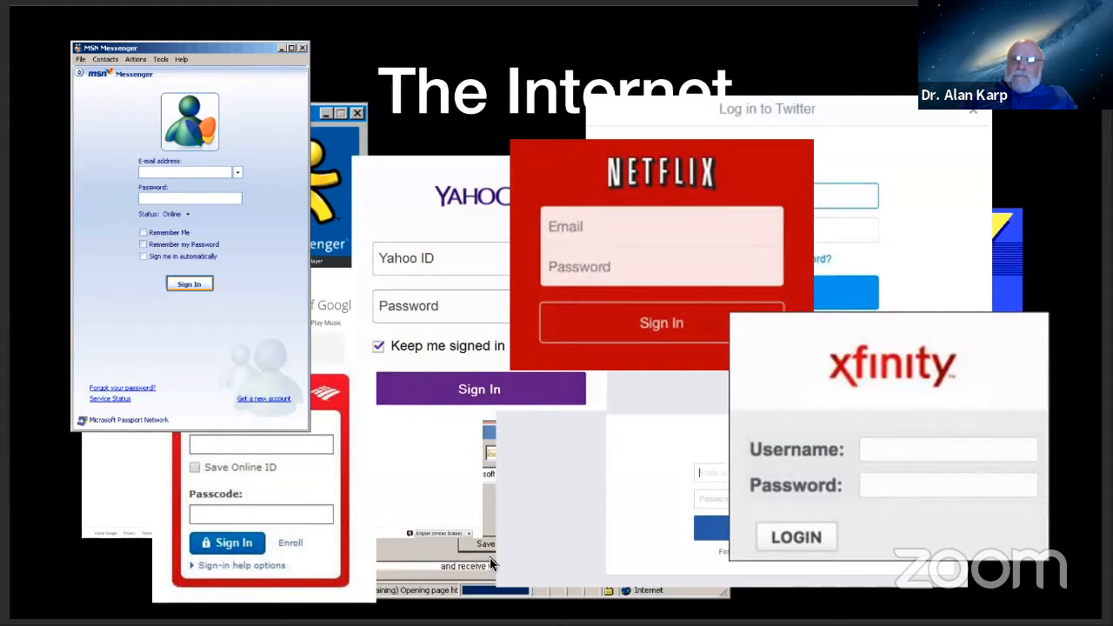
key("right")
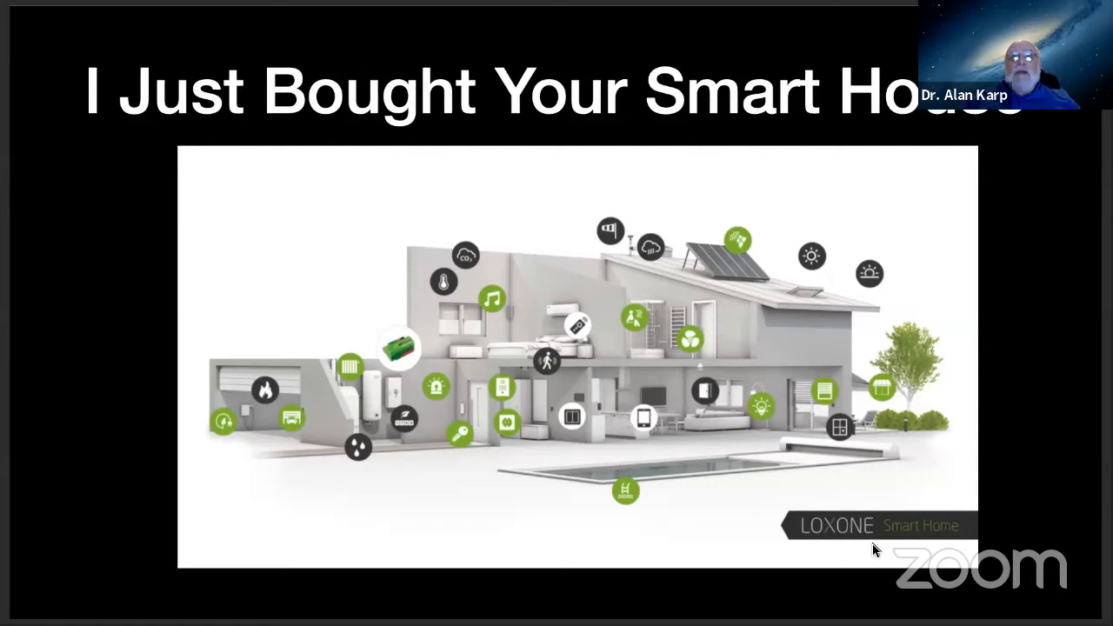
key("Right")
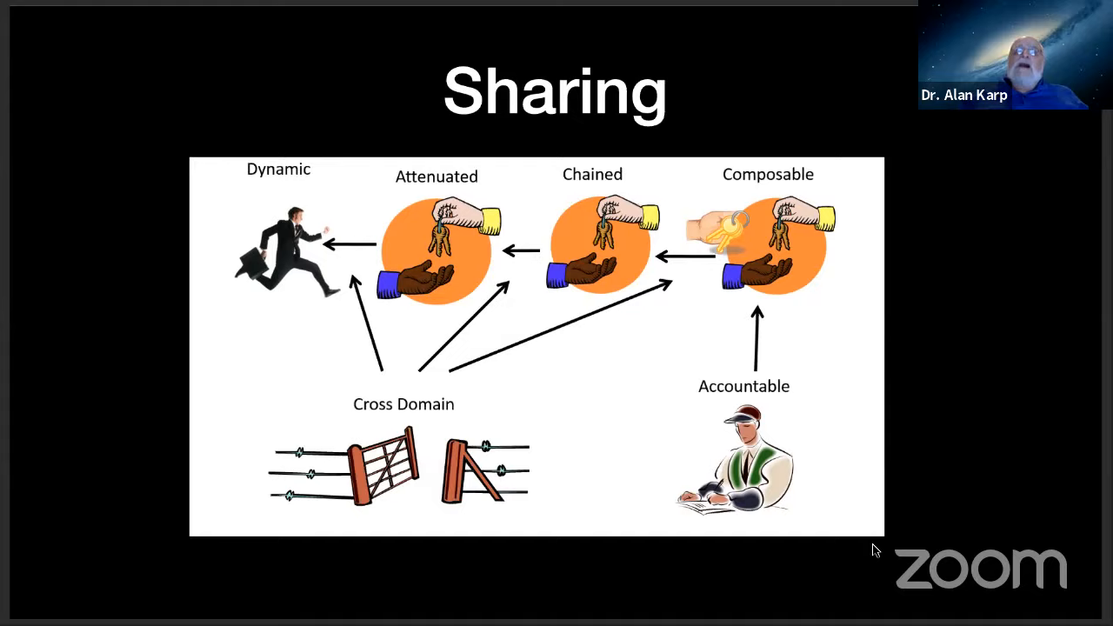
key("right")
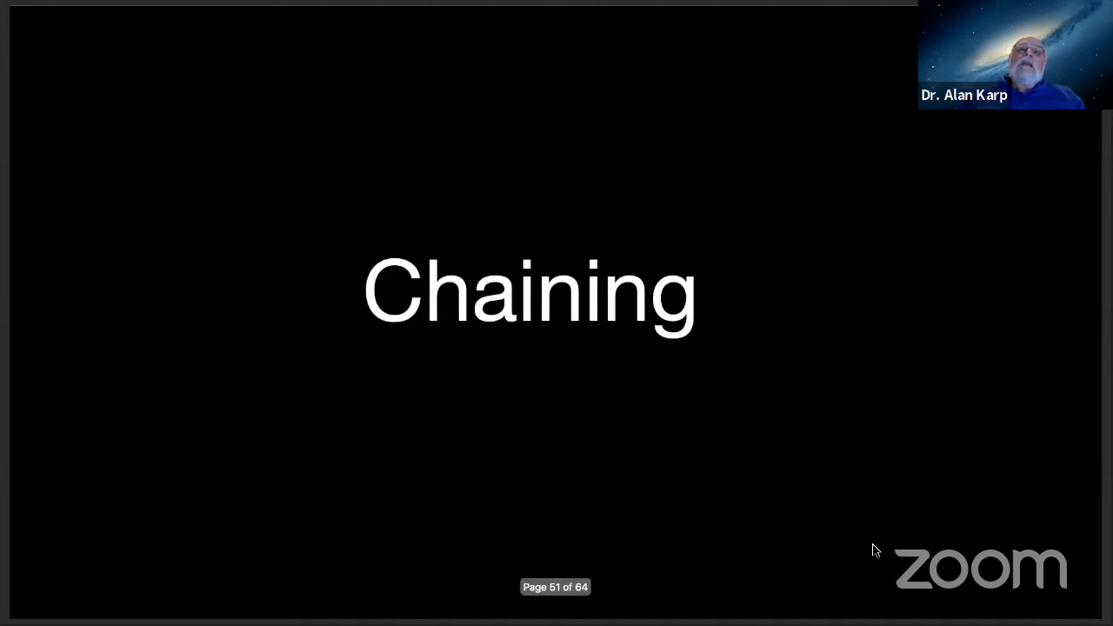
key("Right")
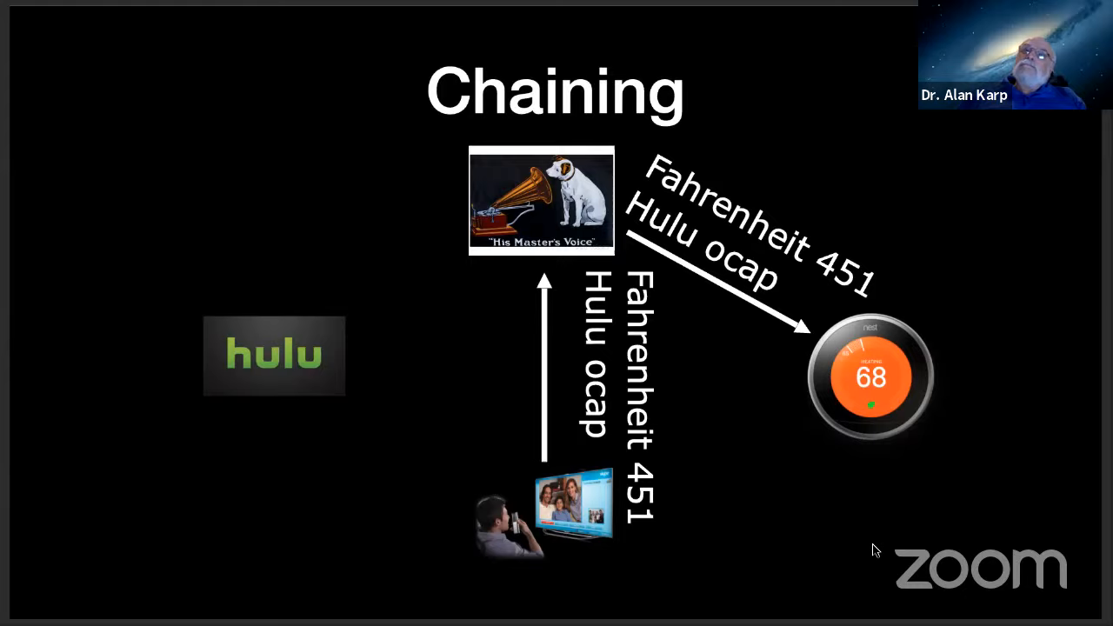
key("right")
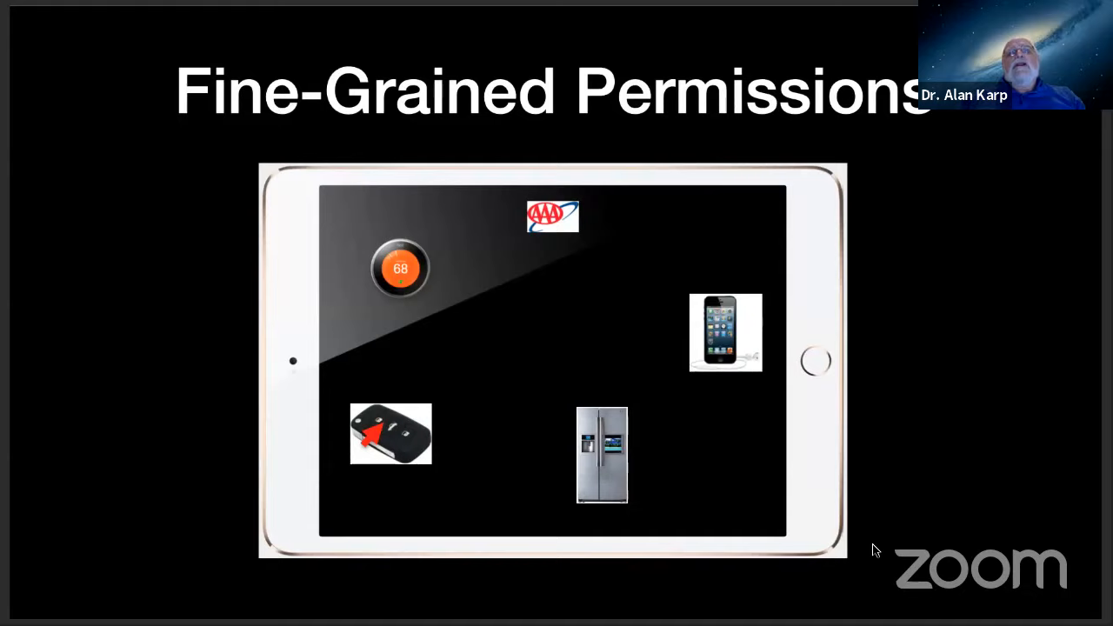
mouse_move(667, 346)
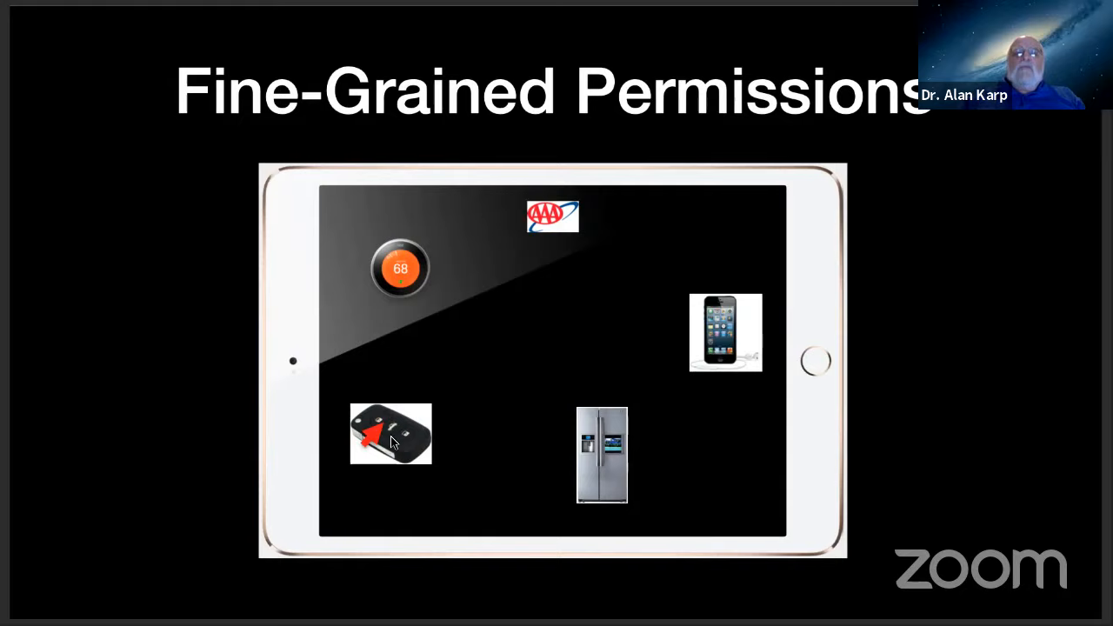
key("Right")
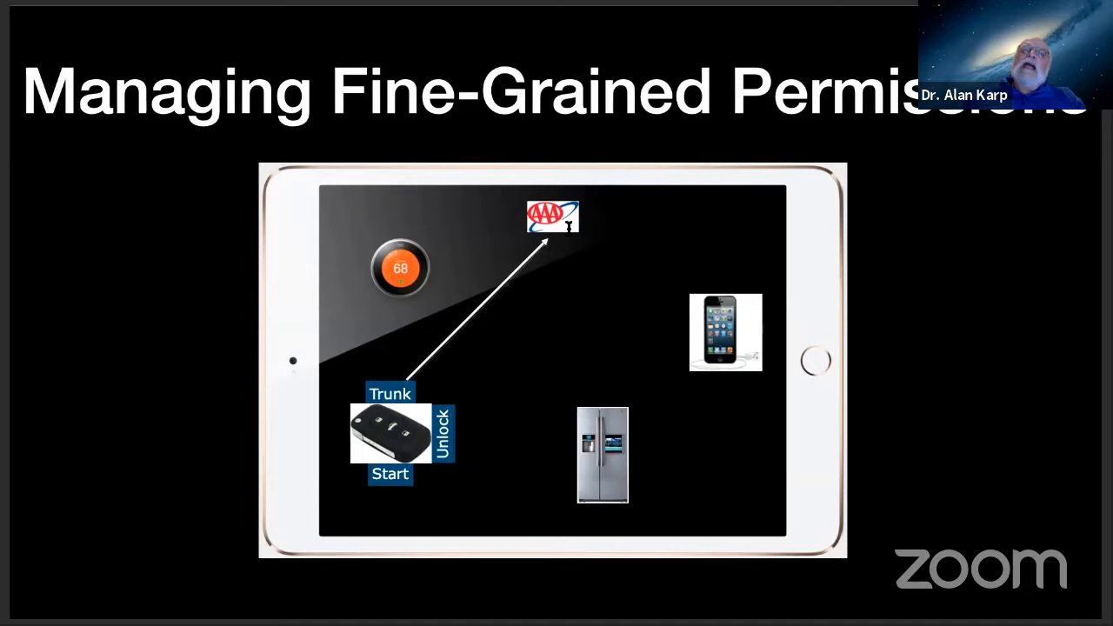
mouse_move(752, 332)
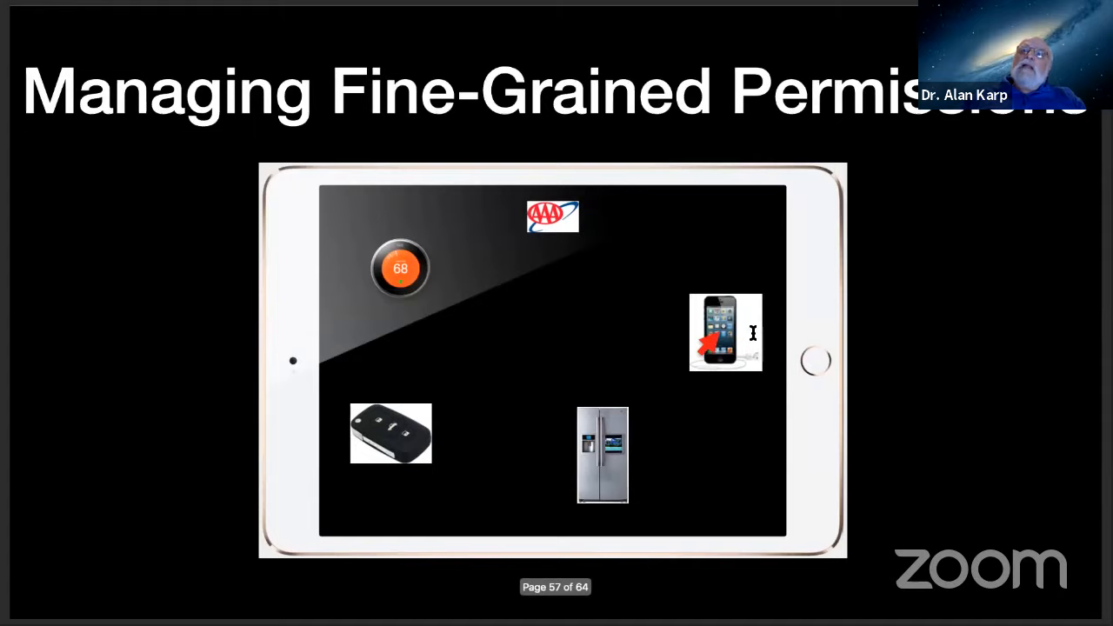
key("Right")
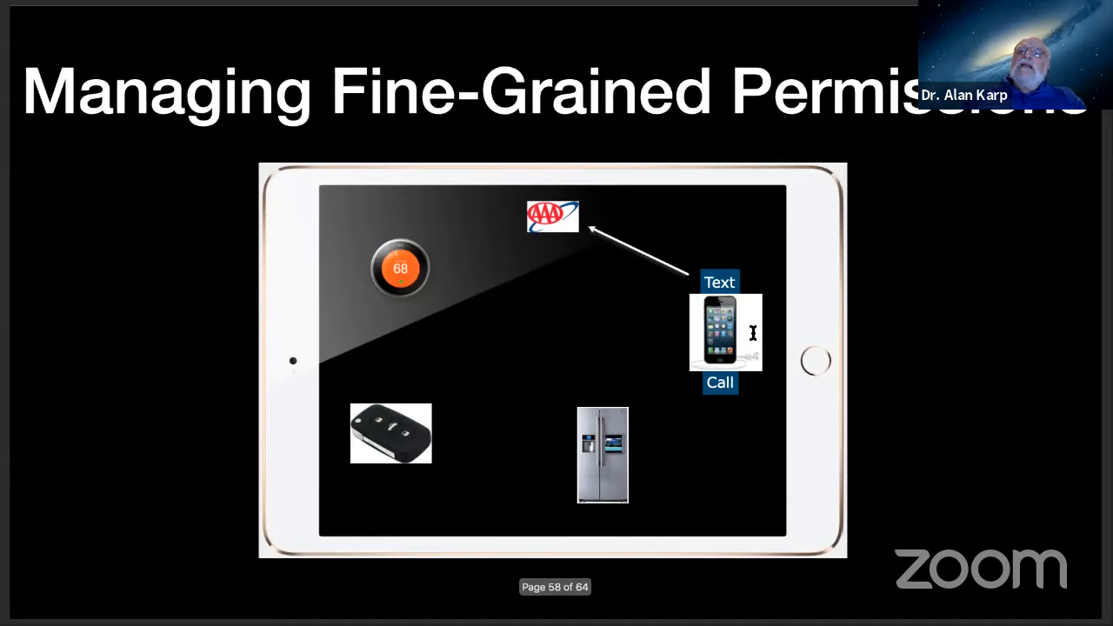